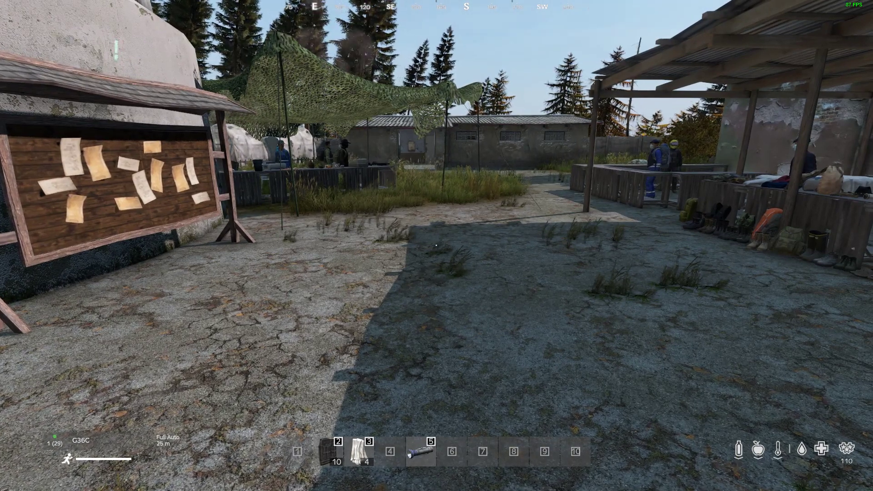
mouse_move(434, 245)
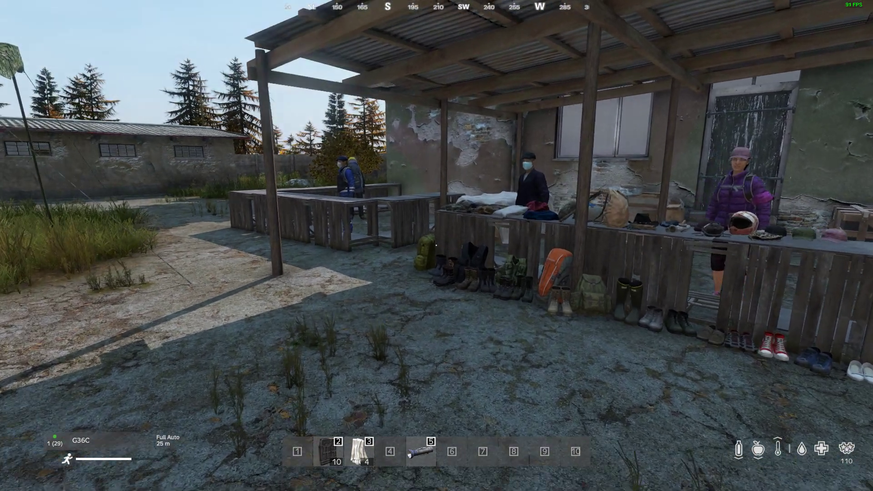
- Disable Show HUD and Show Quickbar in DayZ options, apply, and resume play
key(Escape)
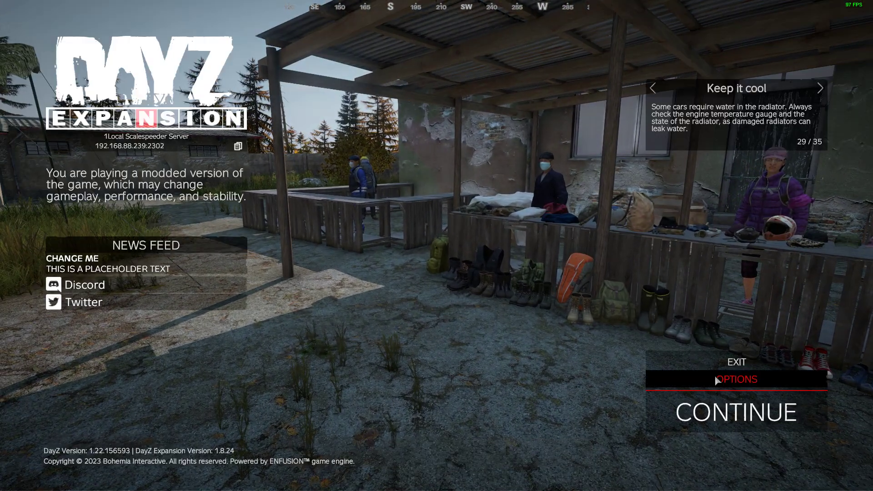
click(736, 380)
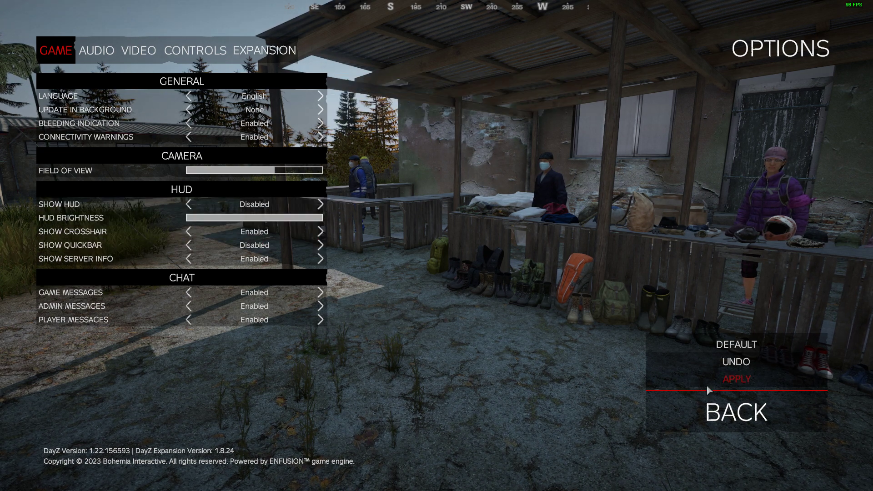
click(736, 379)
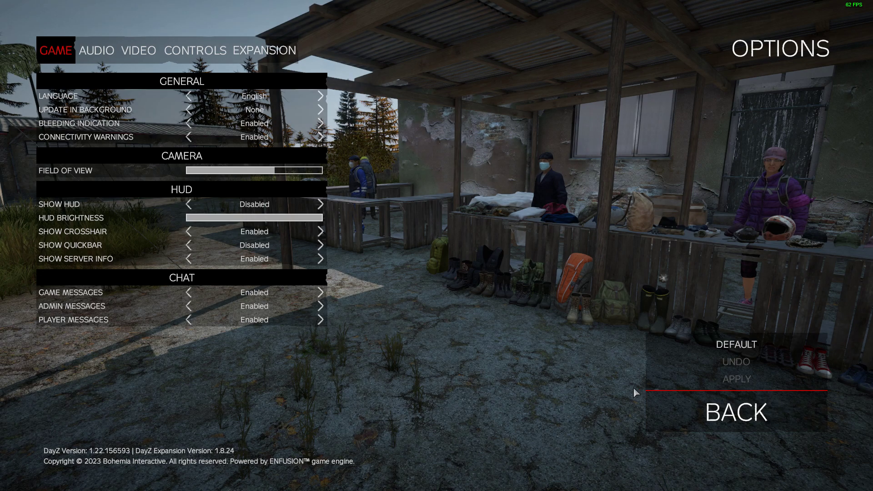
click(737, 412)
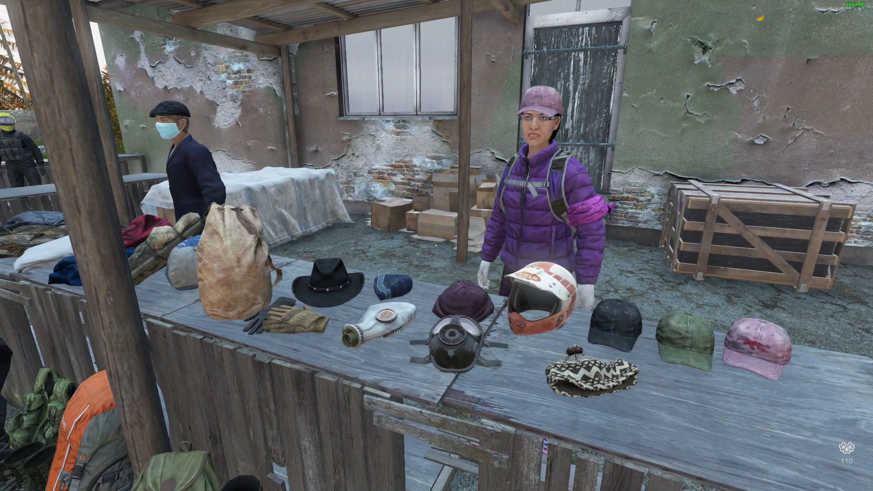
mouse_move(437, 246)
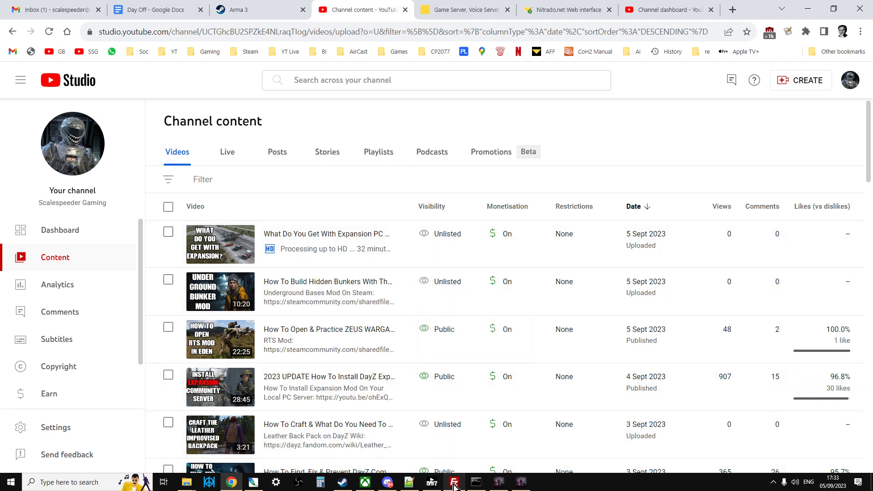
- Browse remote dayzOffline.chernarusplus > expansion > settings and select HardlineSettings.json
click(454, 483)
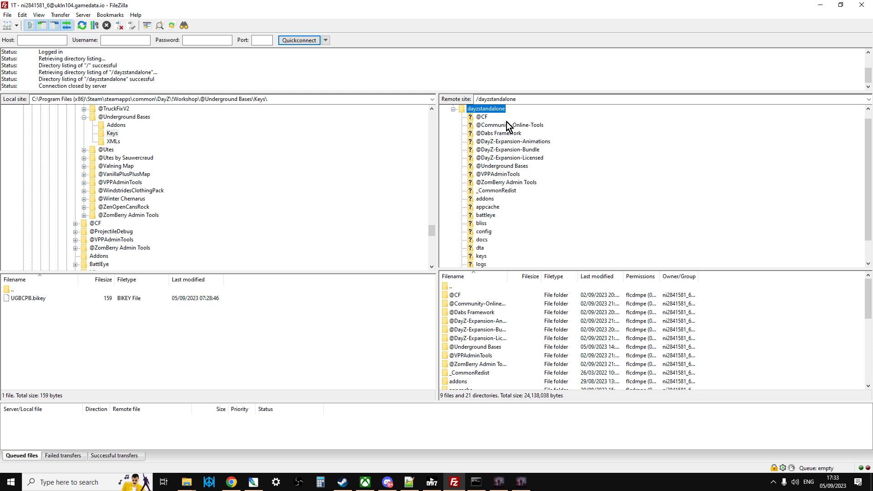
mouse_move(514, 178)
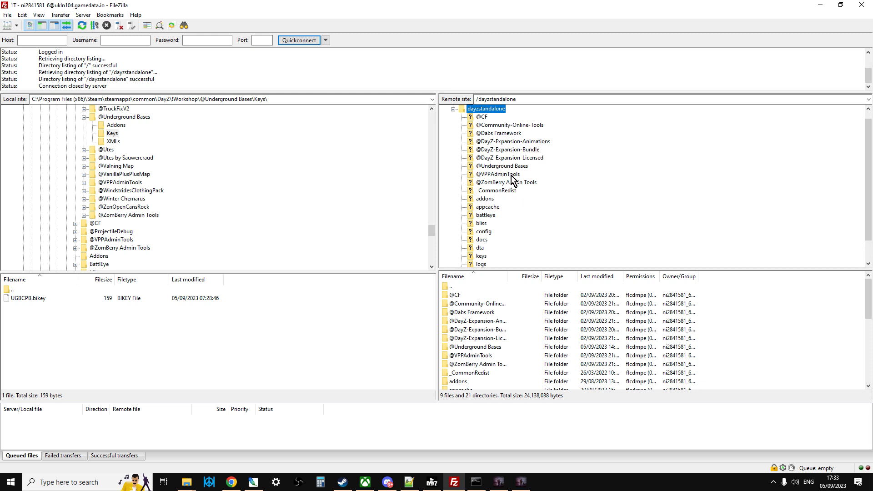
mouse_move(490, 182)
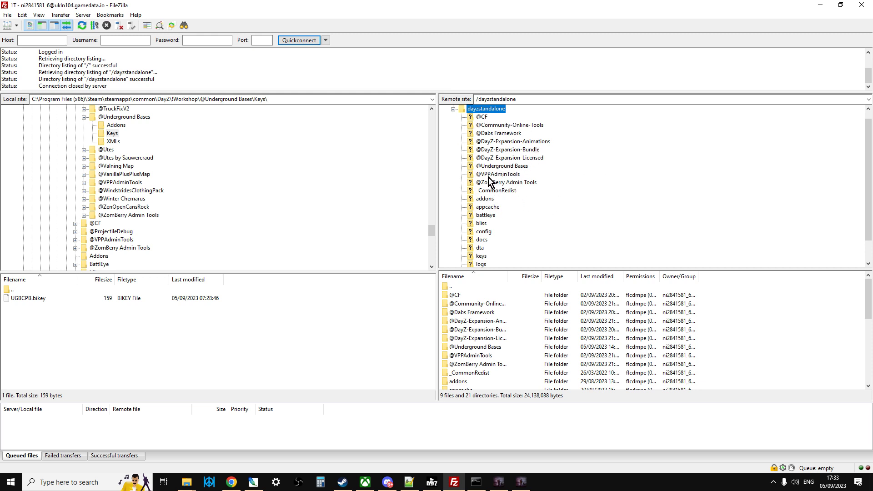
scroll(down, 3)
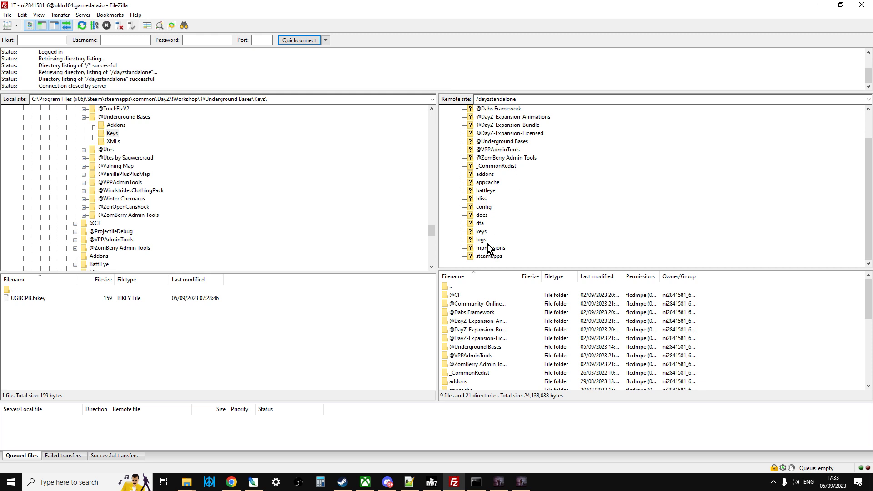
click(491, 248)
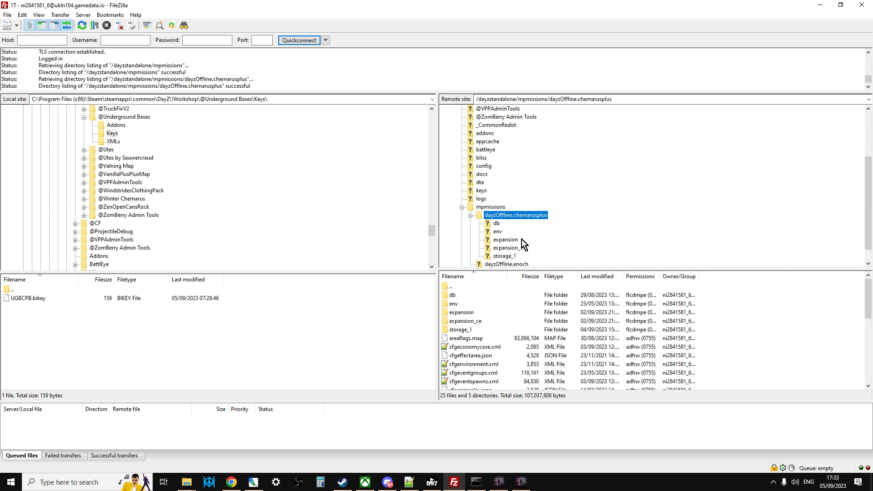
click(504, 239)
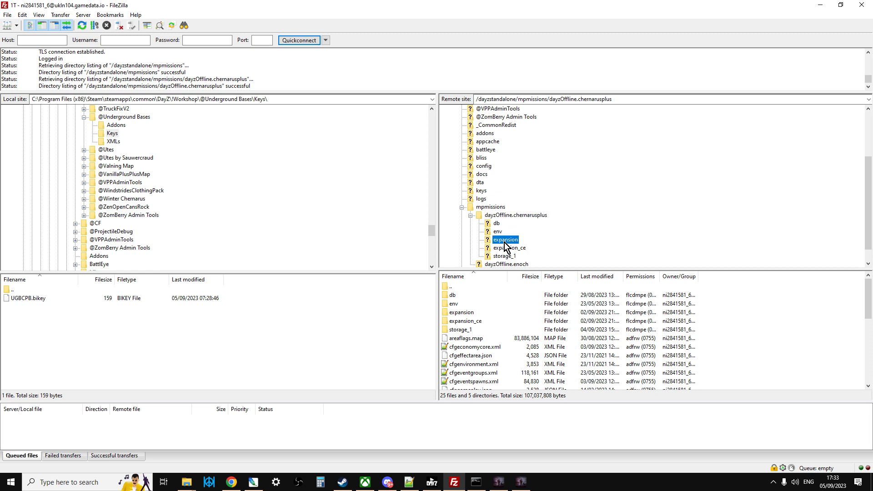
double_click(505, 239)
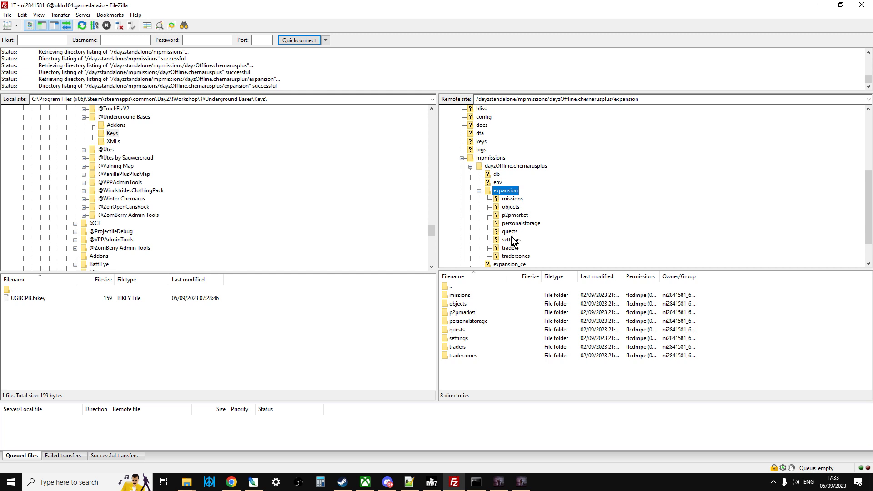
click(509, 239)
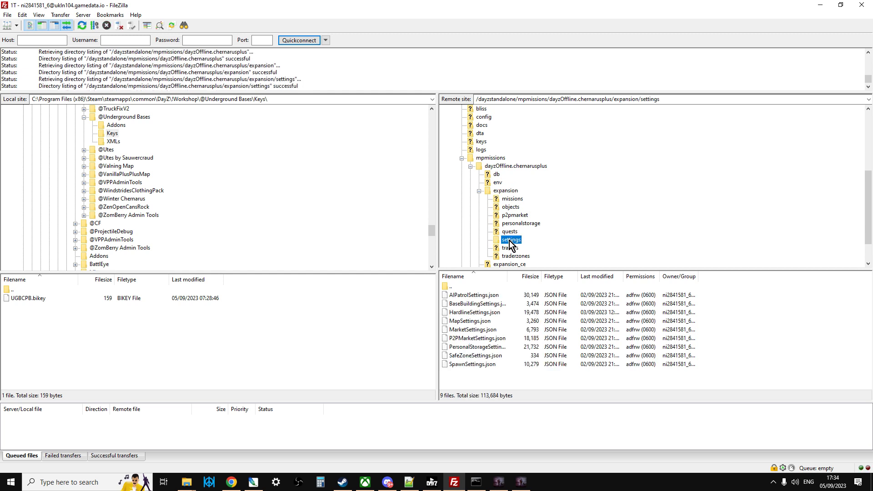
click(475, 312)
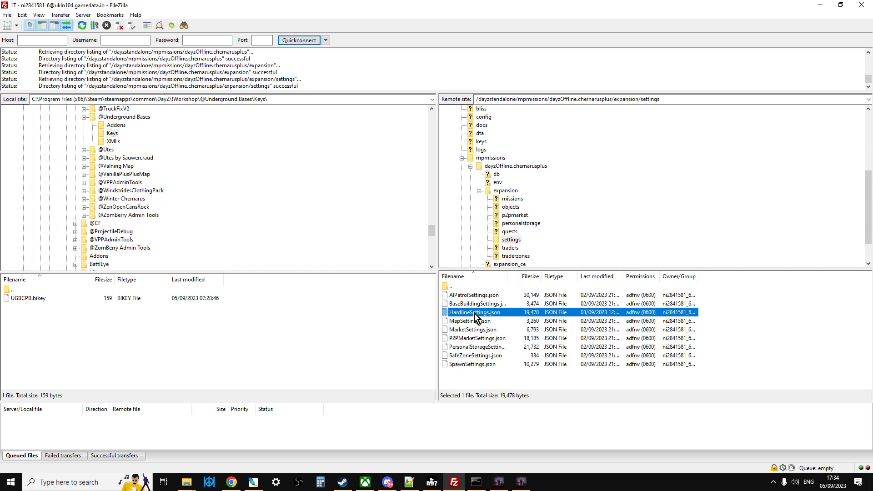
mouse_move(483, 316)
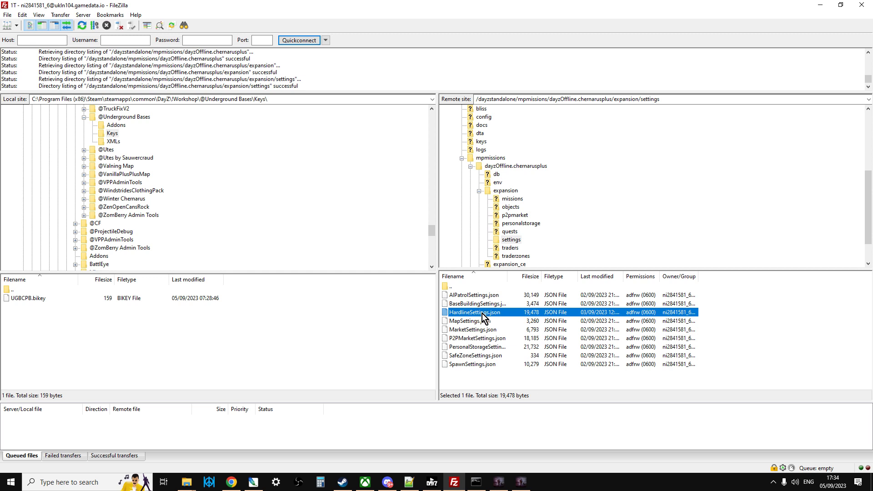
- Open the server's HardlineSettings.json in Notepad++ via View/Edit
right_click(475, 312)
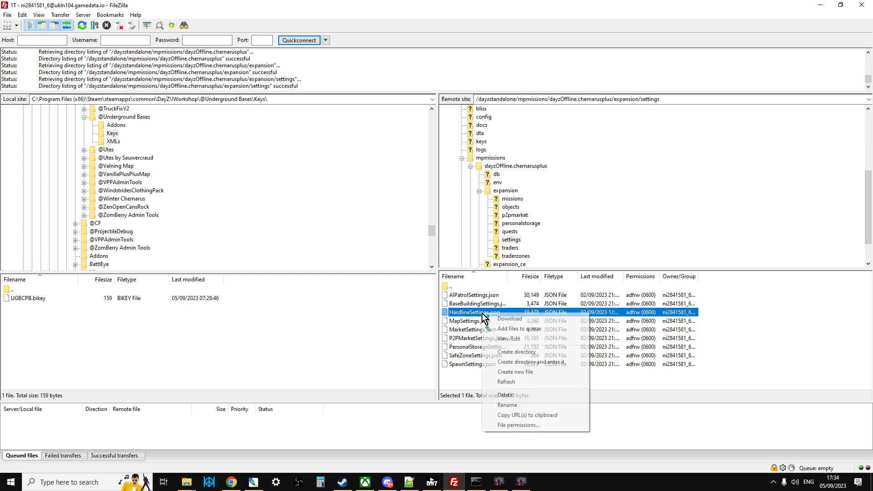
click(509, 319)
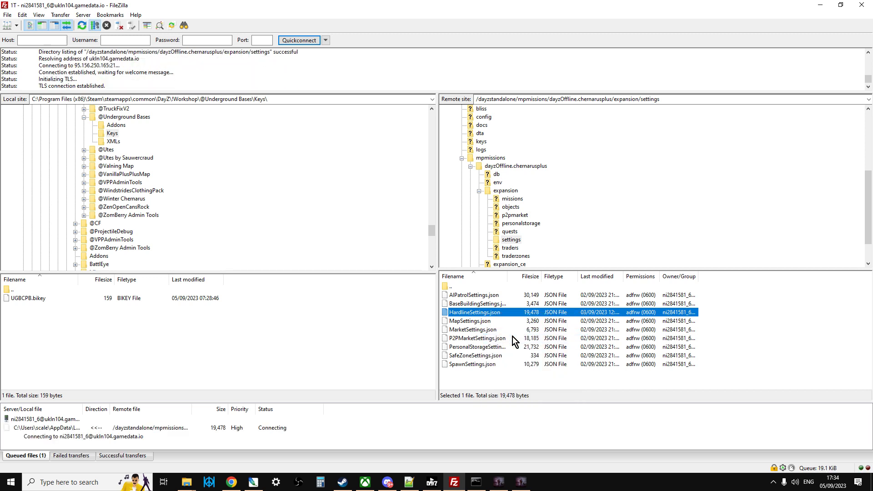
double_click(475, 312)
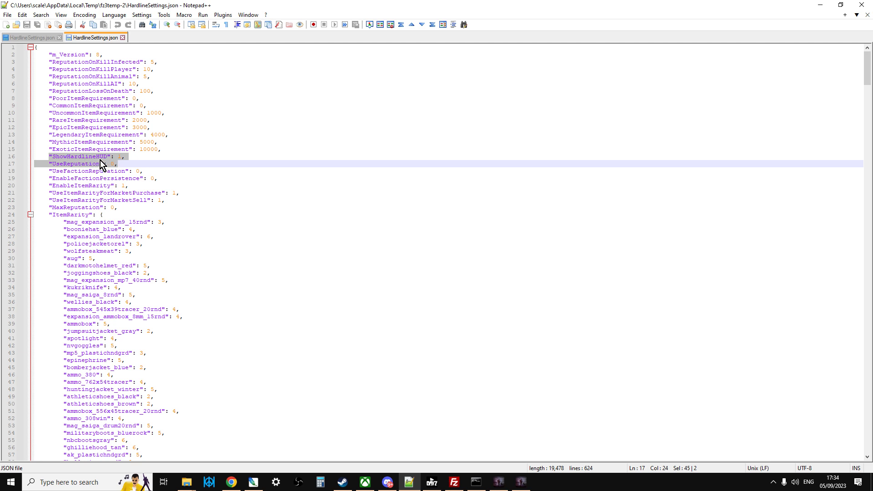
mouse_move(108, 171)
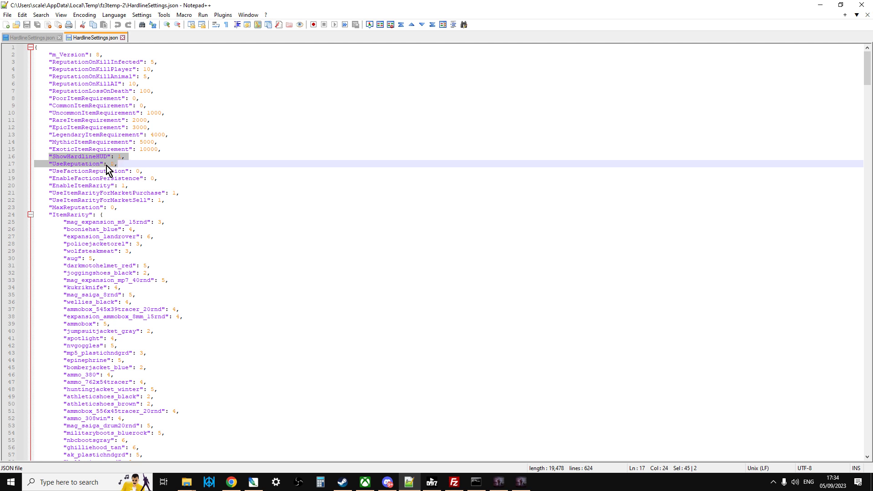
mouse_move(117, 168)
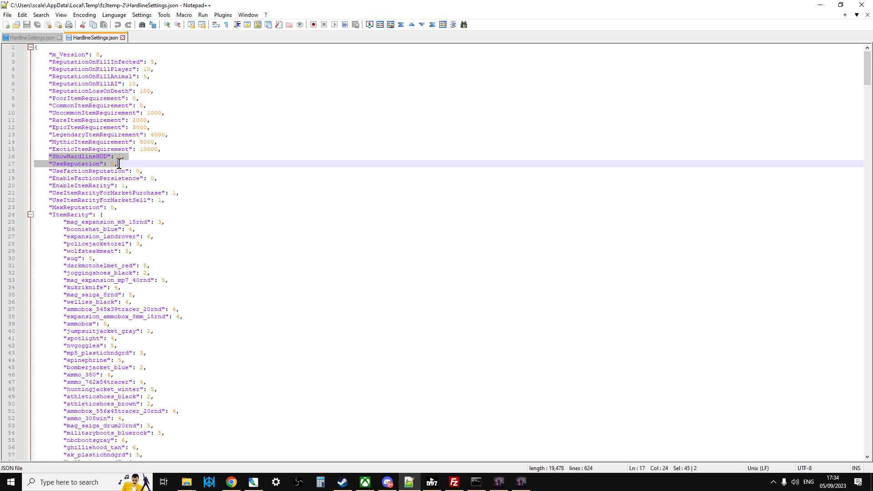
mouse_move(119, 171)
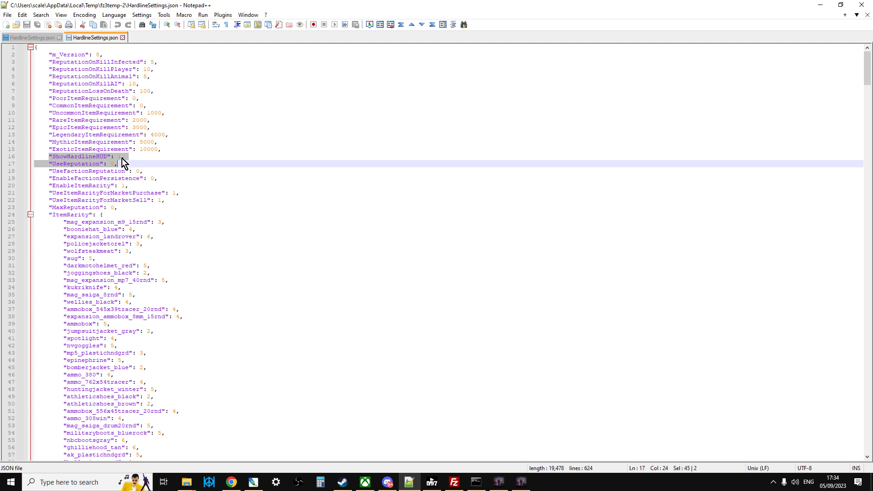
mouse_move(241, 255)
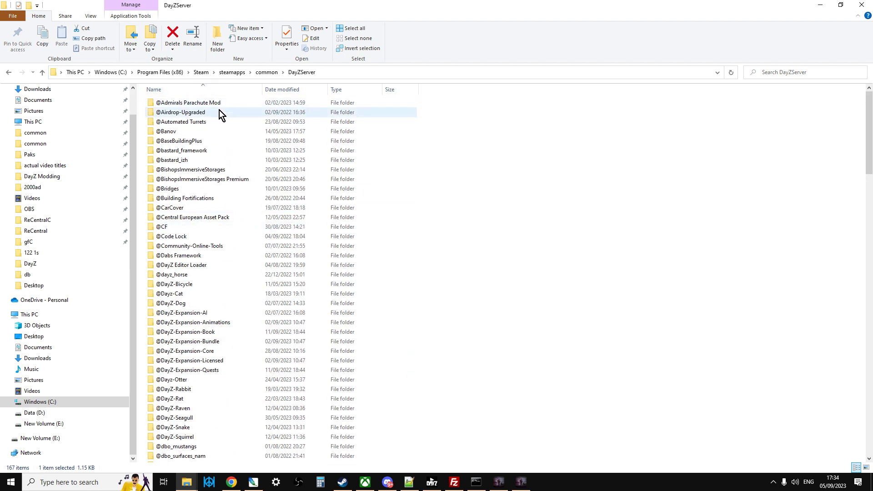
- Open local DayZServer mpmissions > dayzOffline.chernarusplus > expansion > settings > HardlineSettings.json
scroll(down, 3)
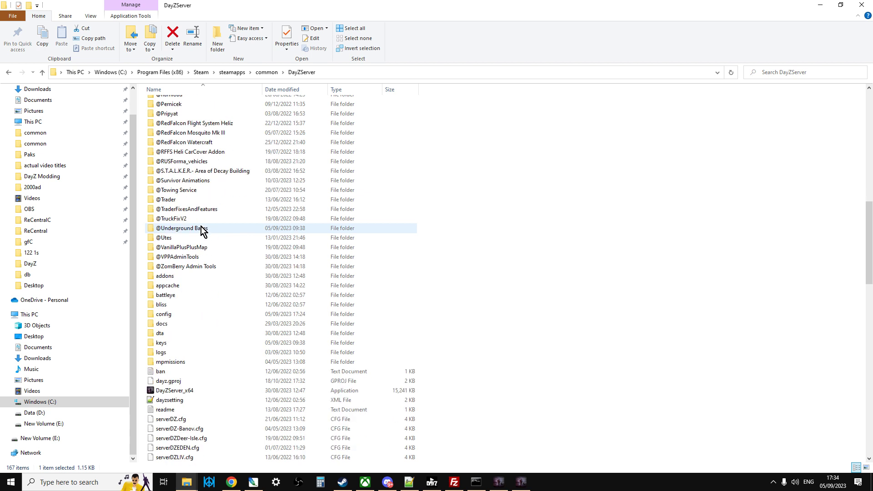
double_click(171, 361)
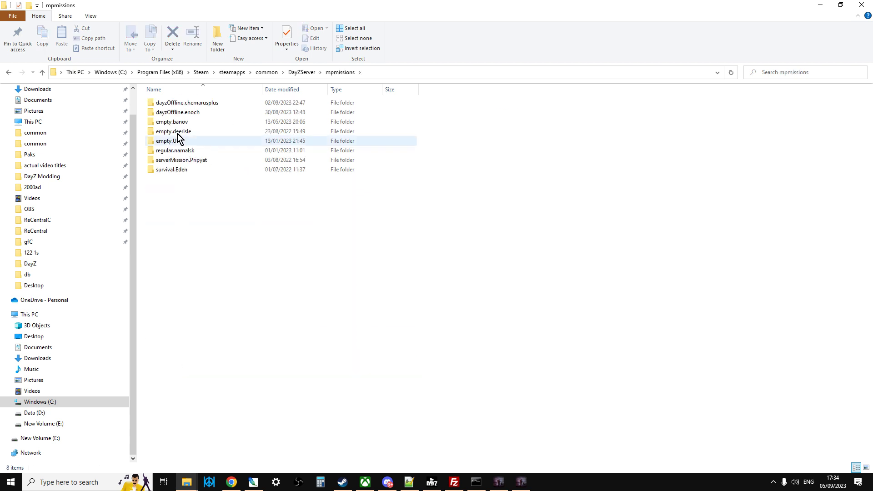
double_click(187, 102)
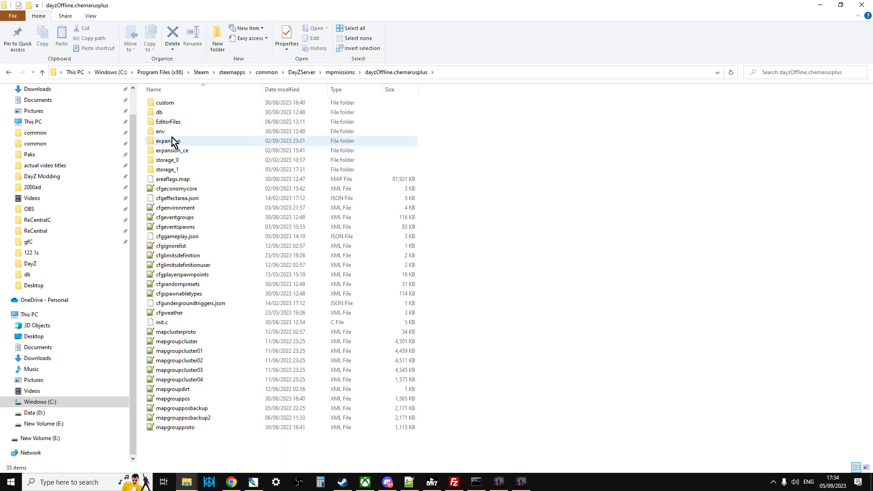
double_click(168, 141)
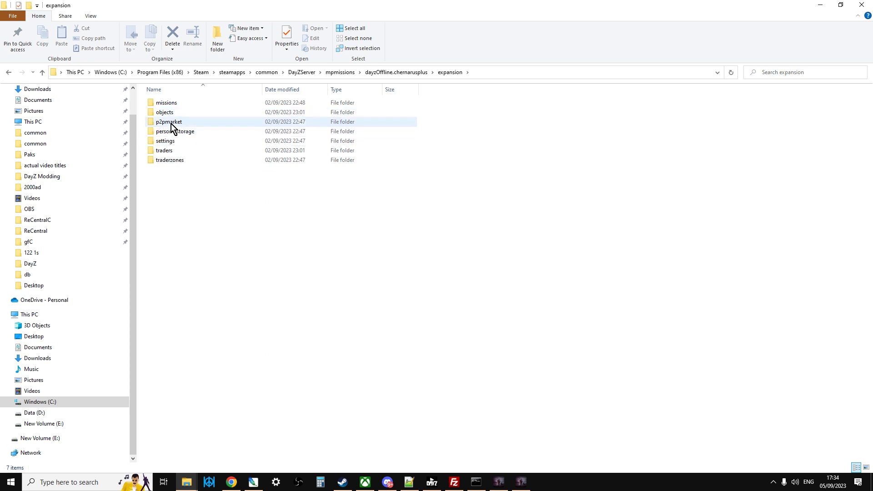
double_click(166, 140)
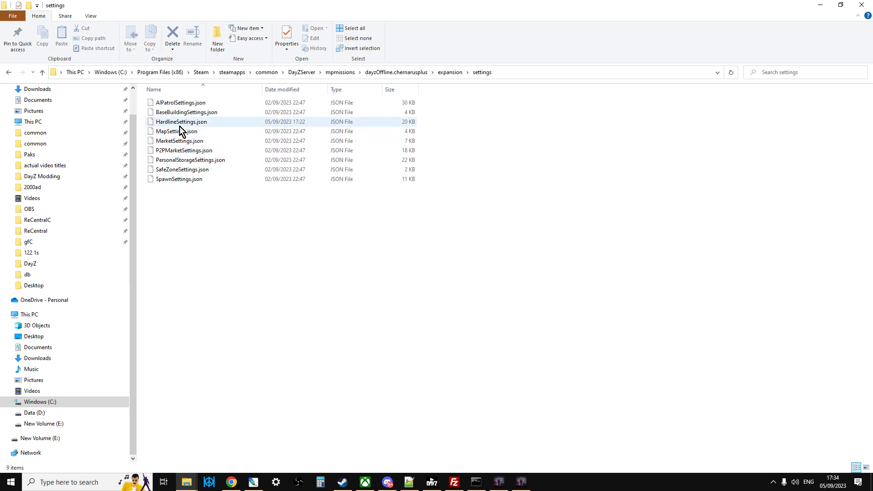
double_click(180, 121)
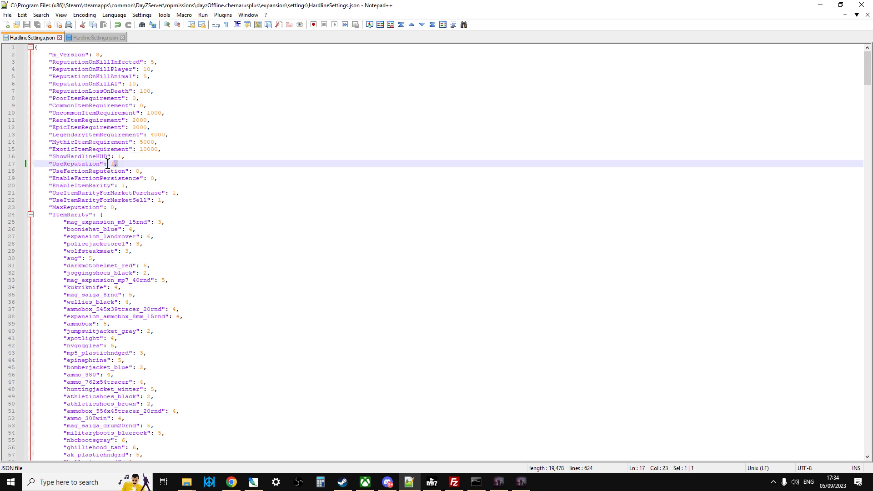
- Highlight the ShowHardlineHUD and UseReputation lines 16-17 in the local file
drag(117, 164, 97, 160)
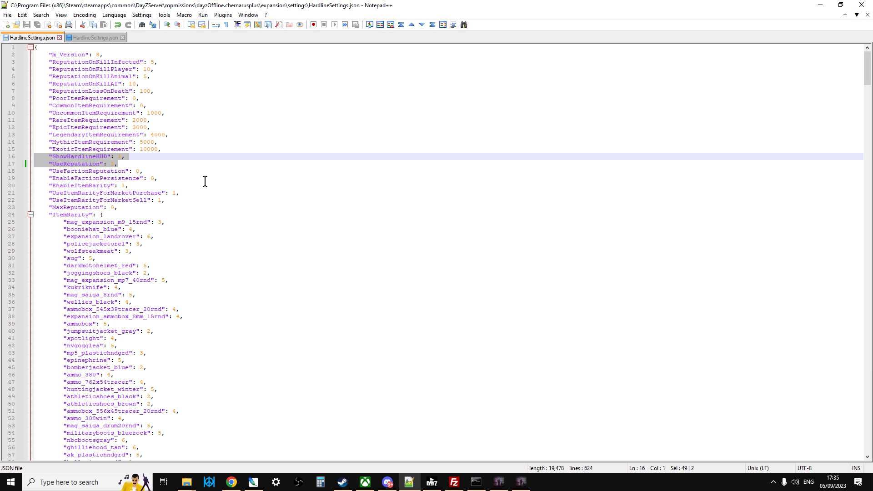
mouse_move(335, 278)
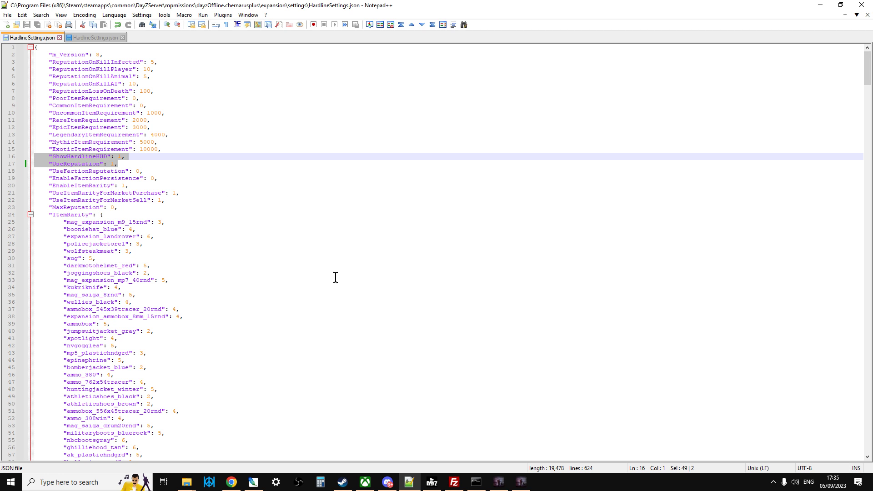